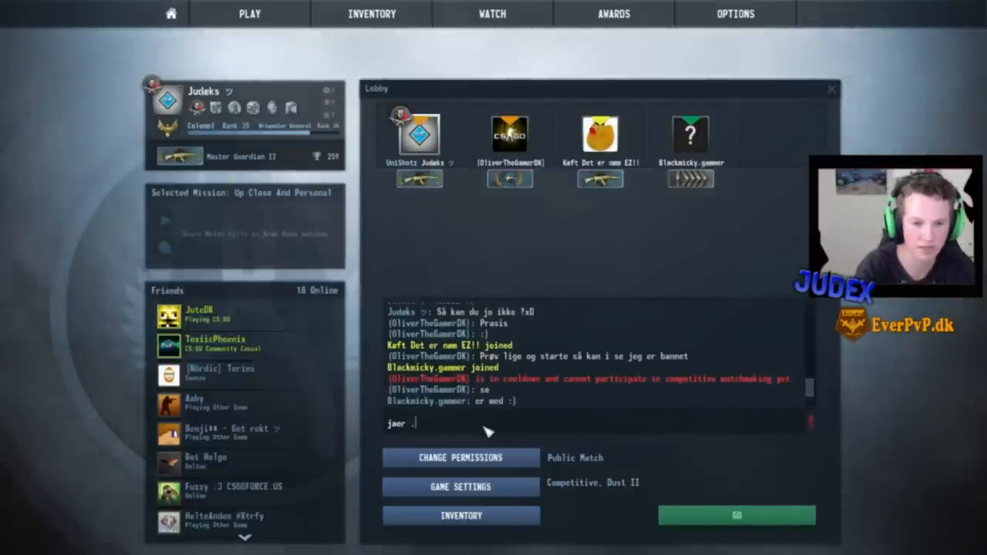
text(Du bliver)
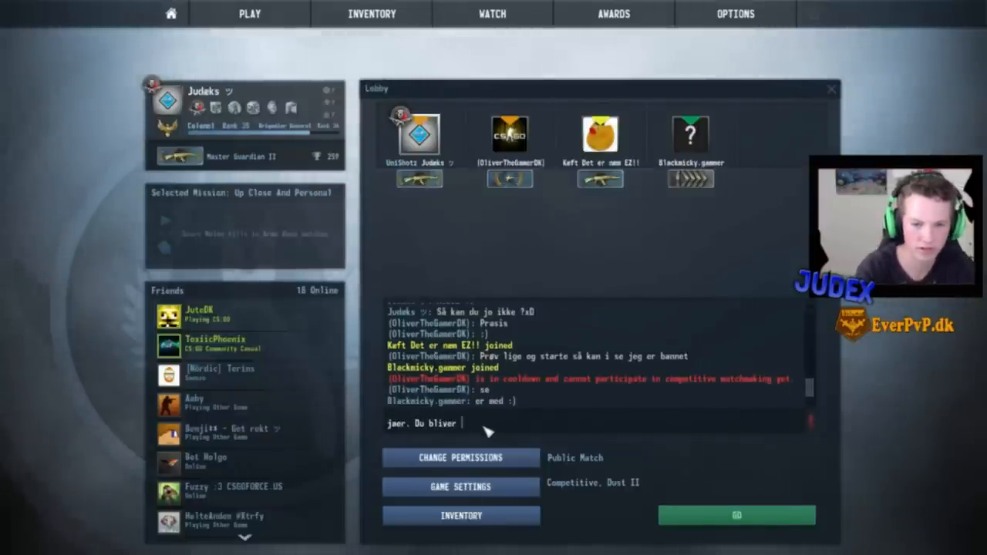
text(nødt til a)
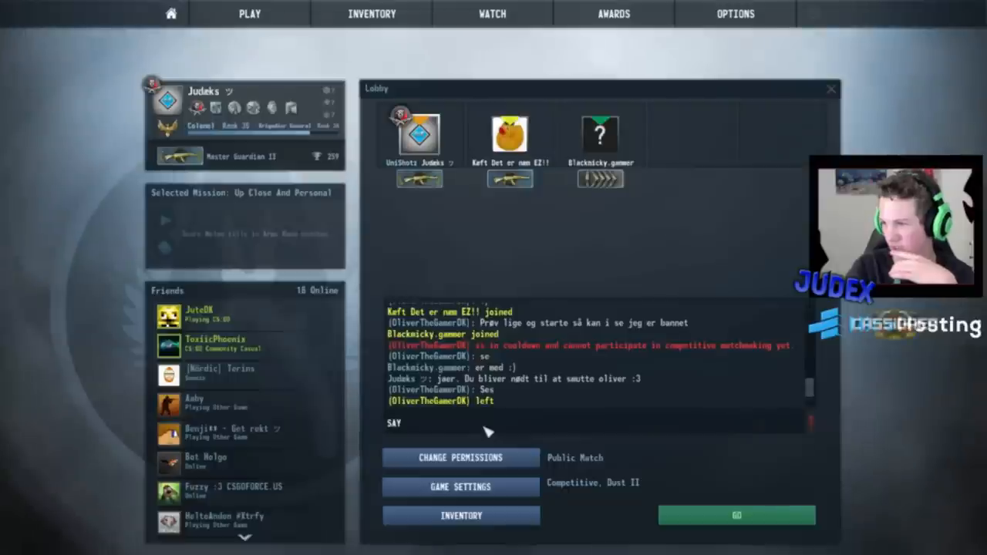
mouse_move(471, 239)
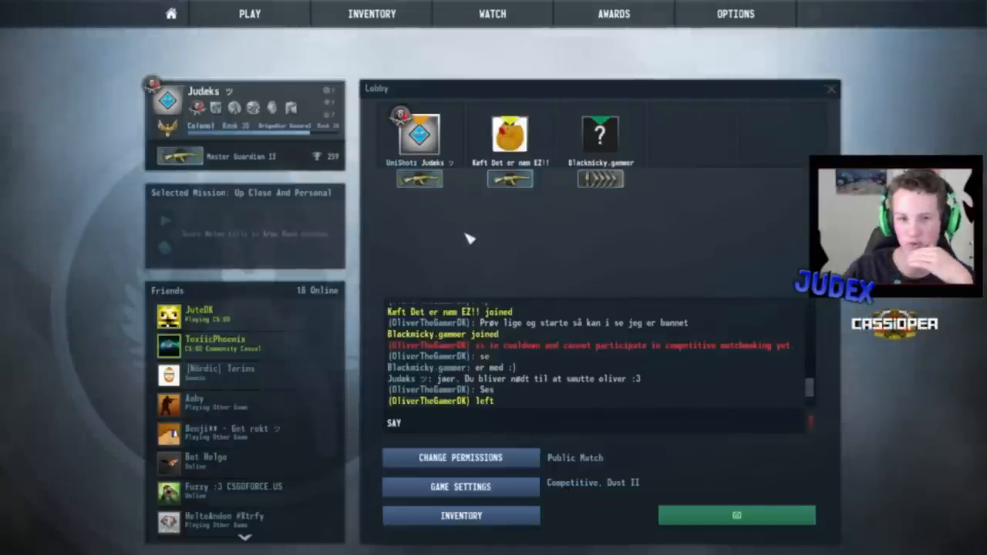
mouse_move(451, 435)
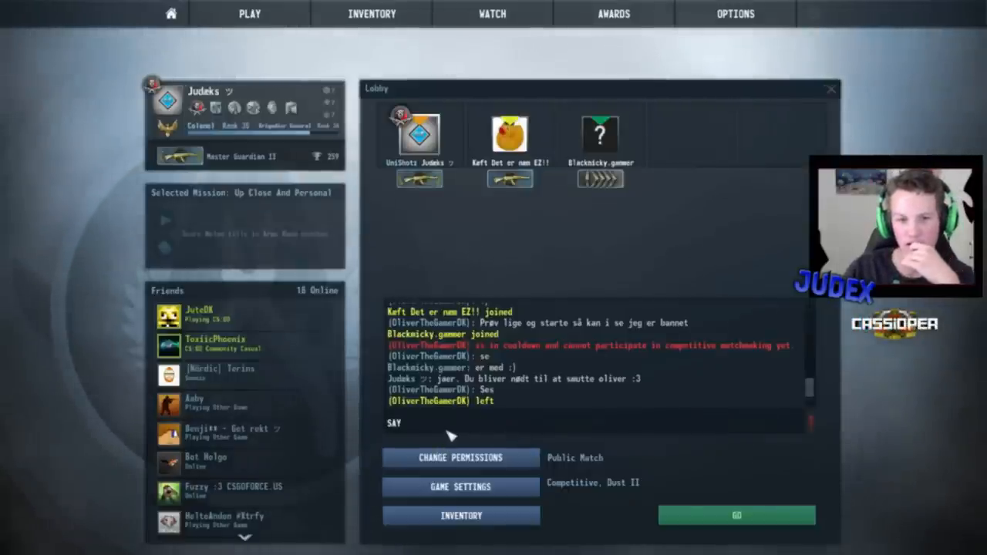
mouse_move(472, 440)
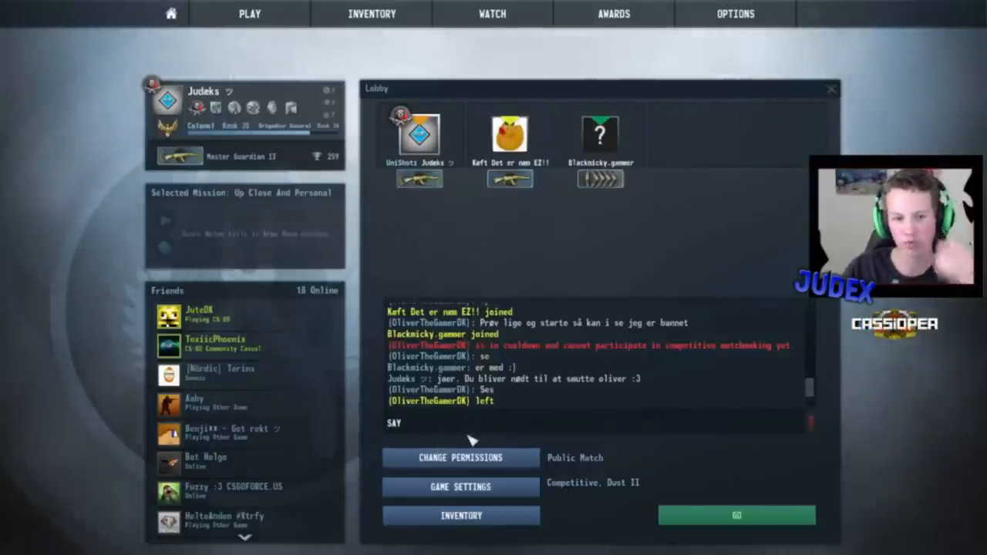
text(blackn)
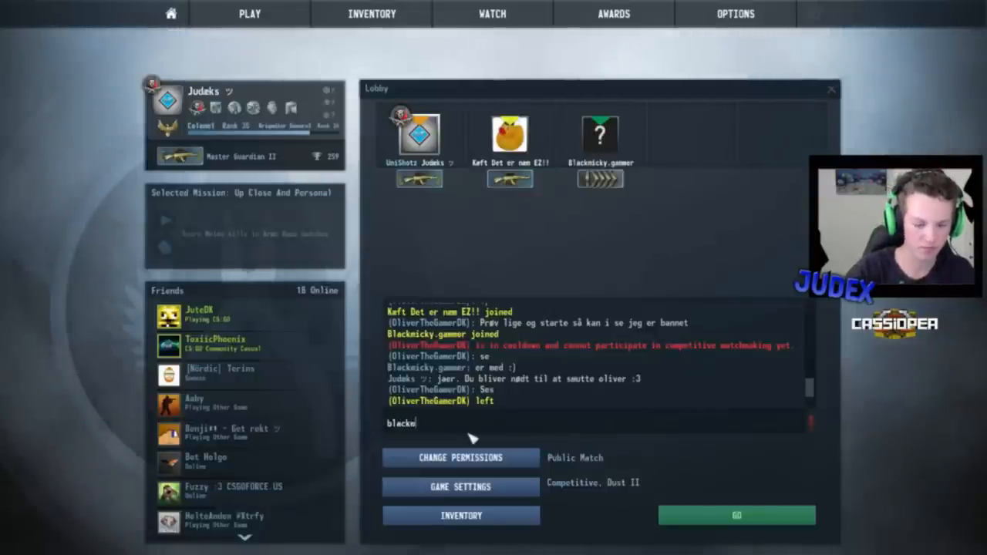
text(icky dsv.)
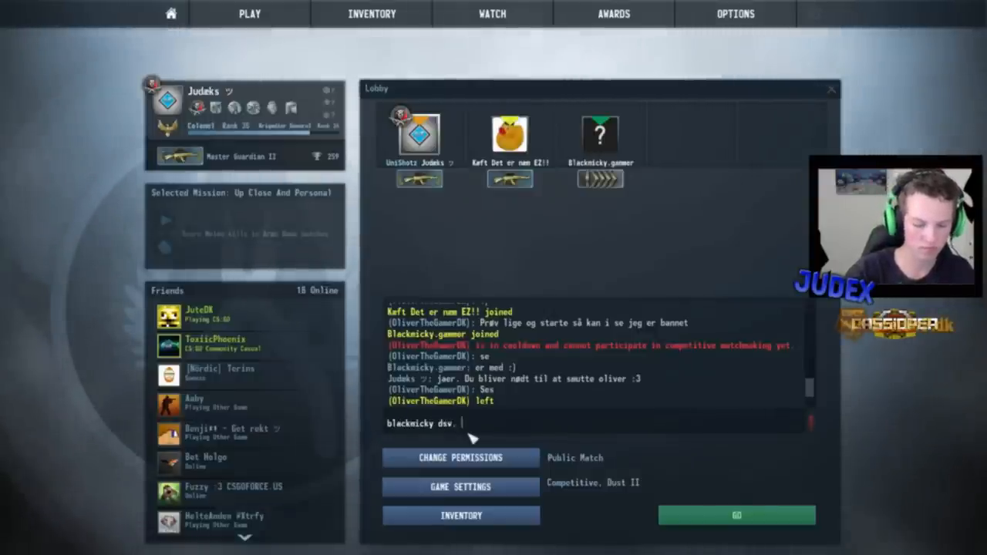
text(Too low rank ;3)
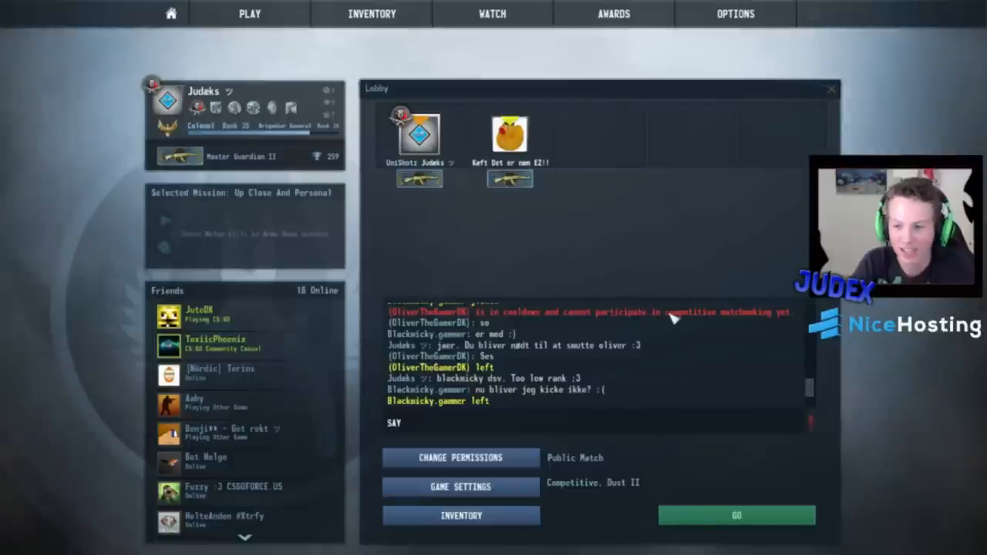
mouse_move(674, 304)
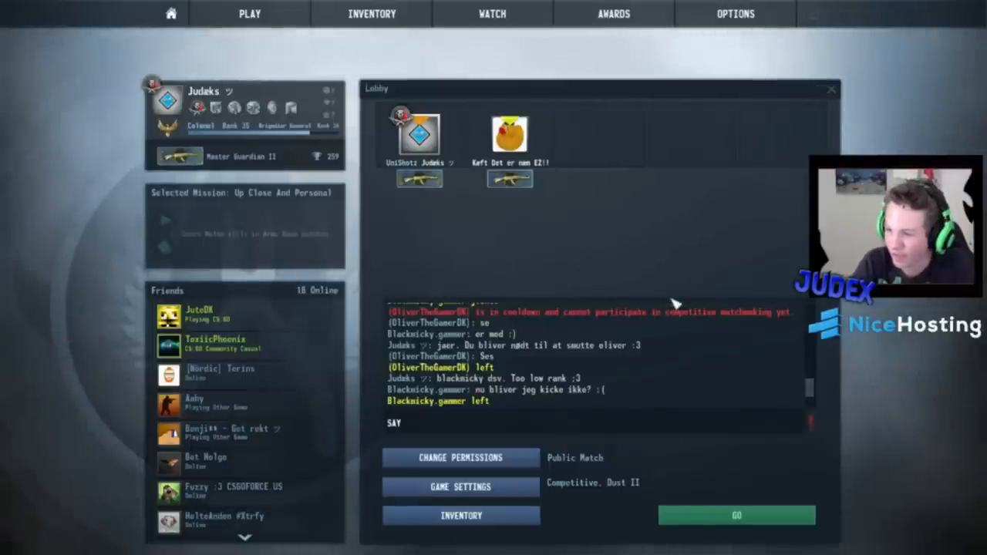
mouse_move(579, 262)
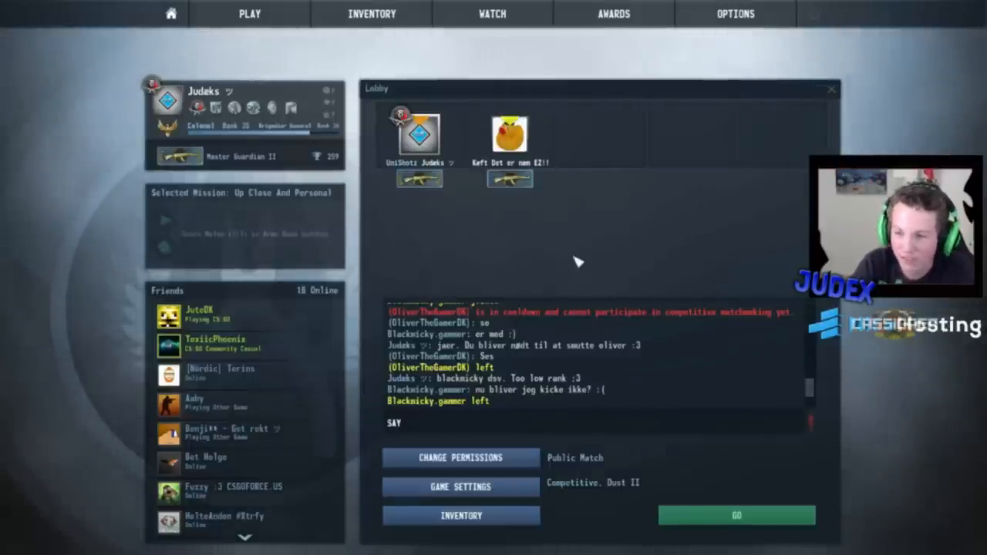